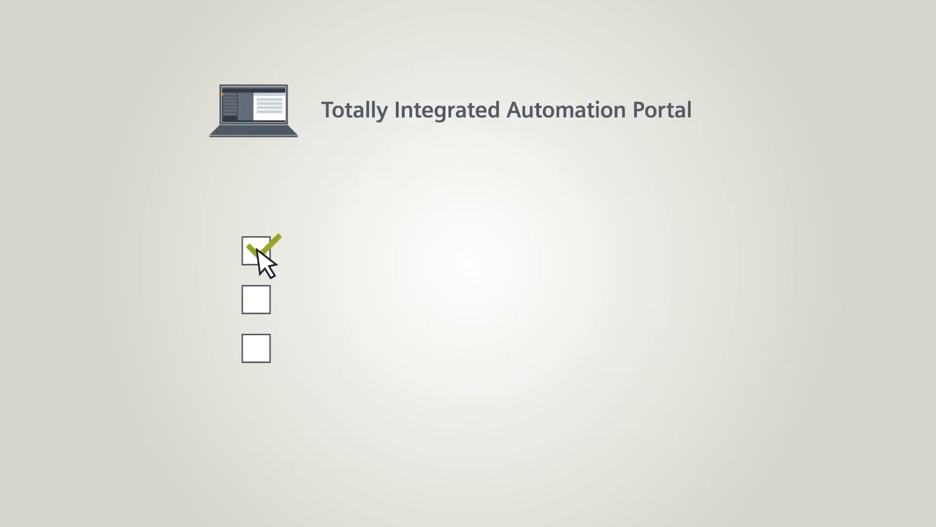
Tick the Troubleshooting and Fault diagnostics checkboxes in the TIA Portal benefits checklist
click(257, 299)
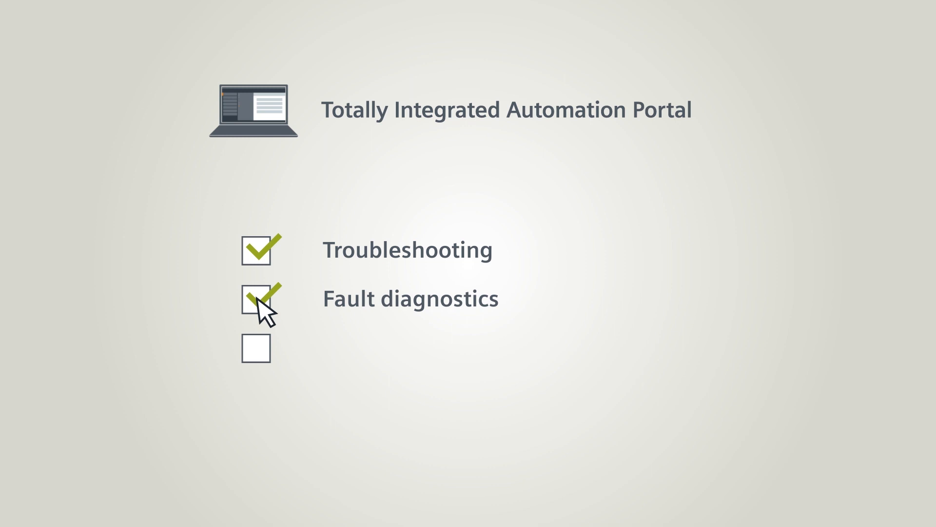